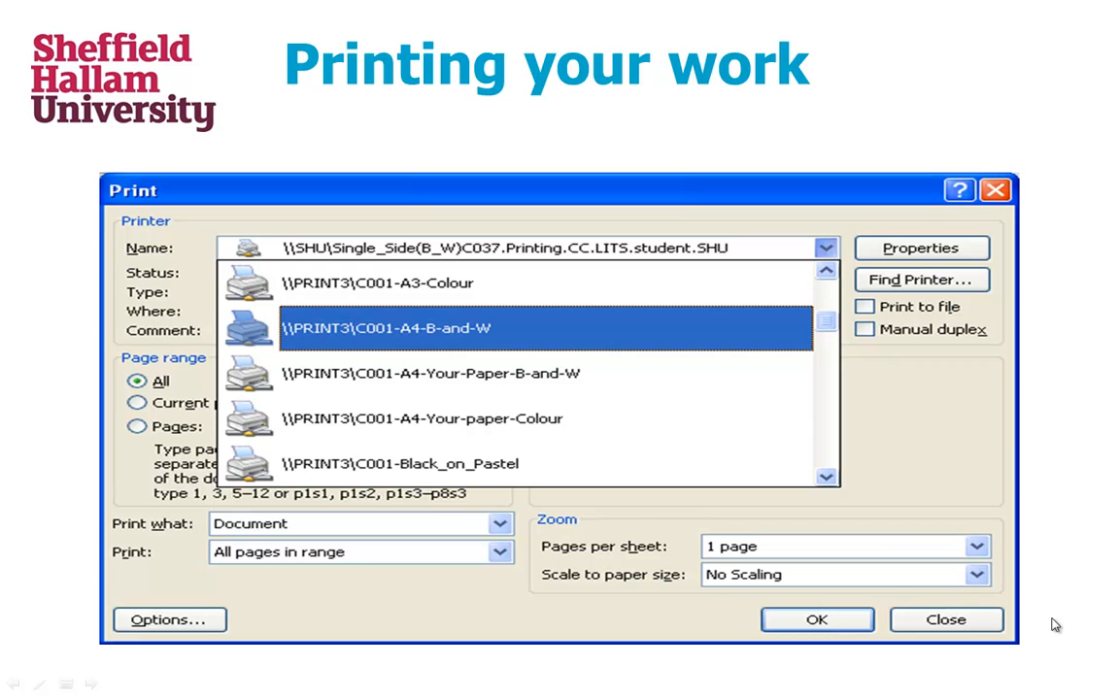
pyautogui.moveTo(708, 525)
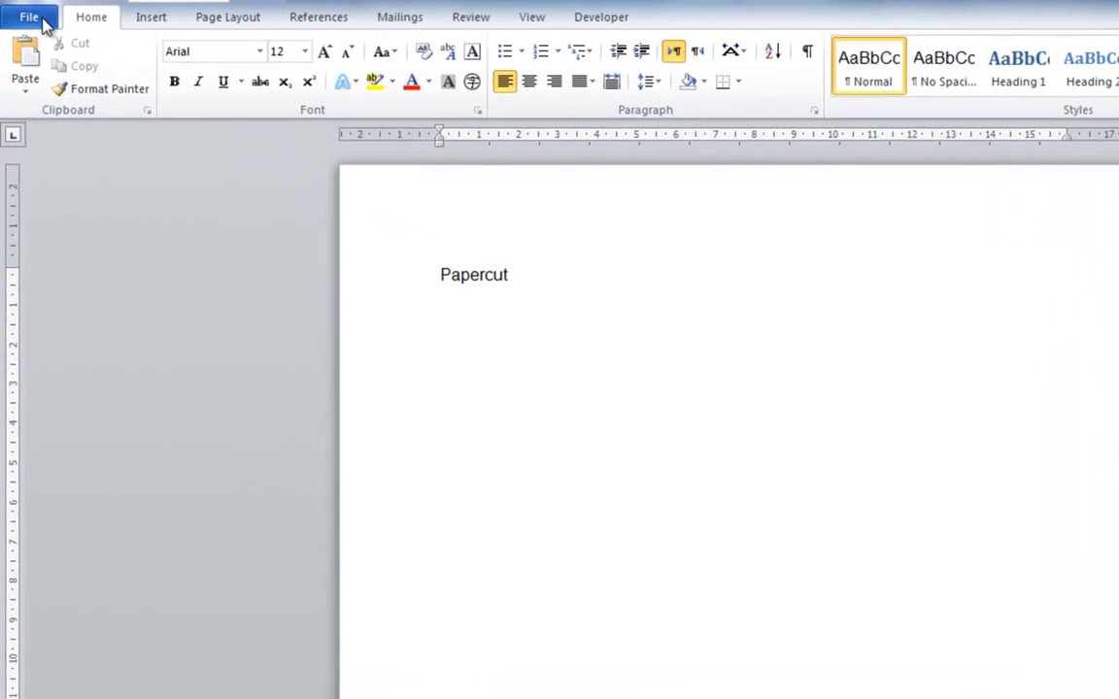
# - Send the Papercut document to C001-A4-B-and-W on Endeavour from Word's File menu
pyautogui.click(28, 15)
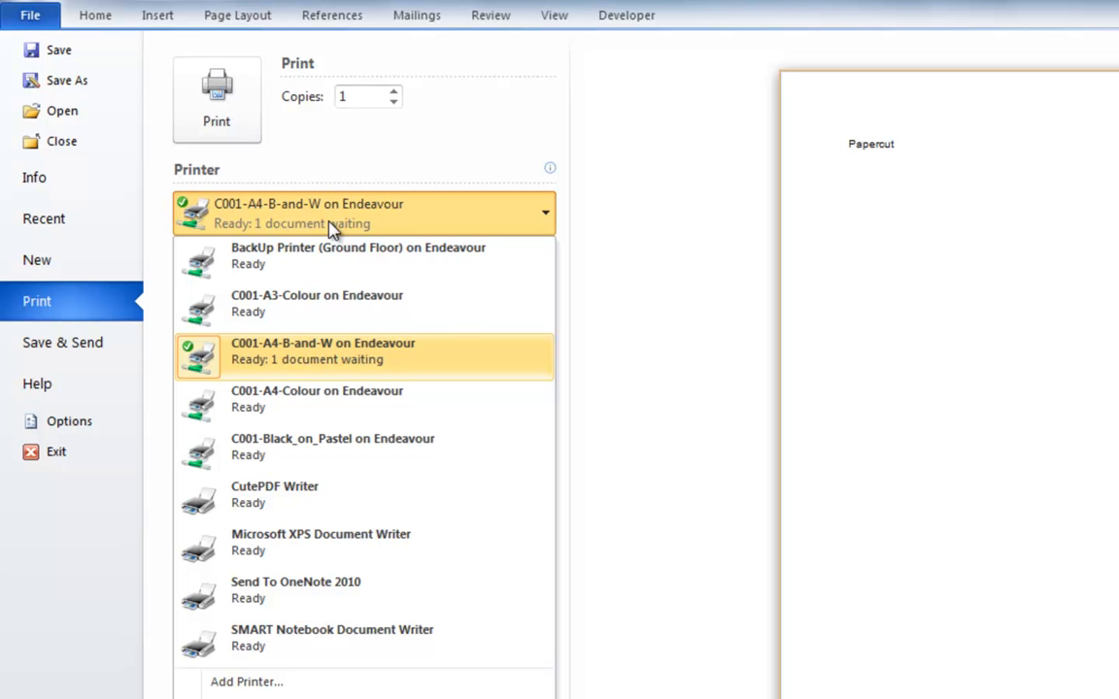
pyautogui.moveTo(299, 233)
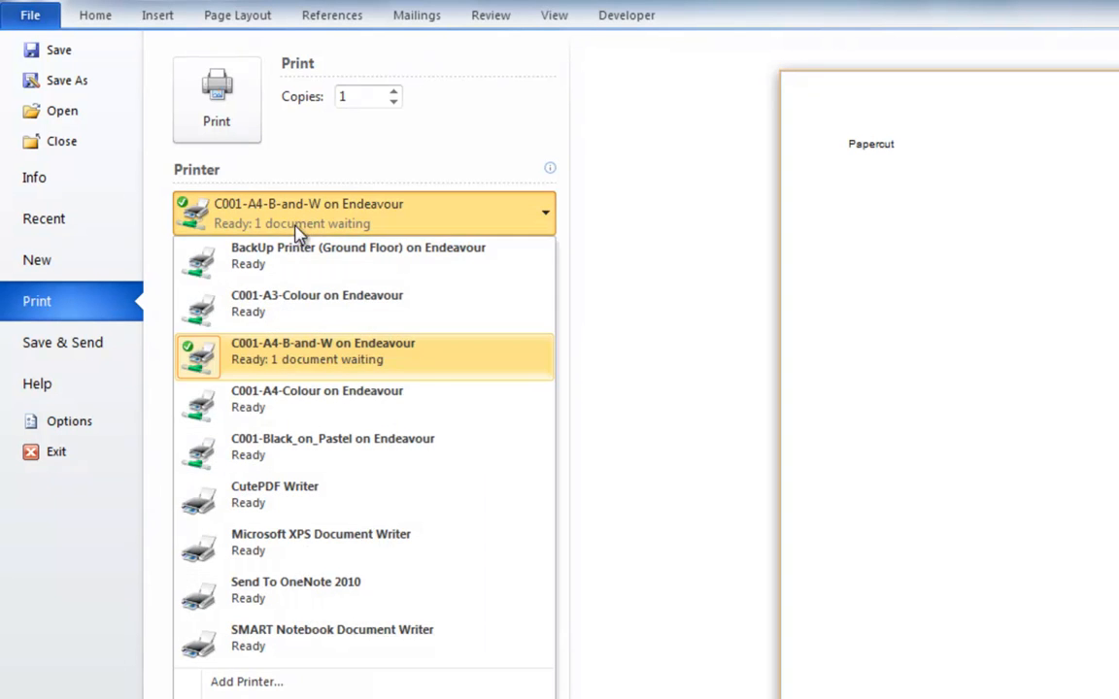
pyautogui.moveTo(334, 360)
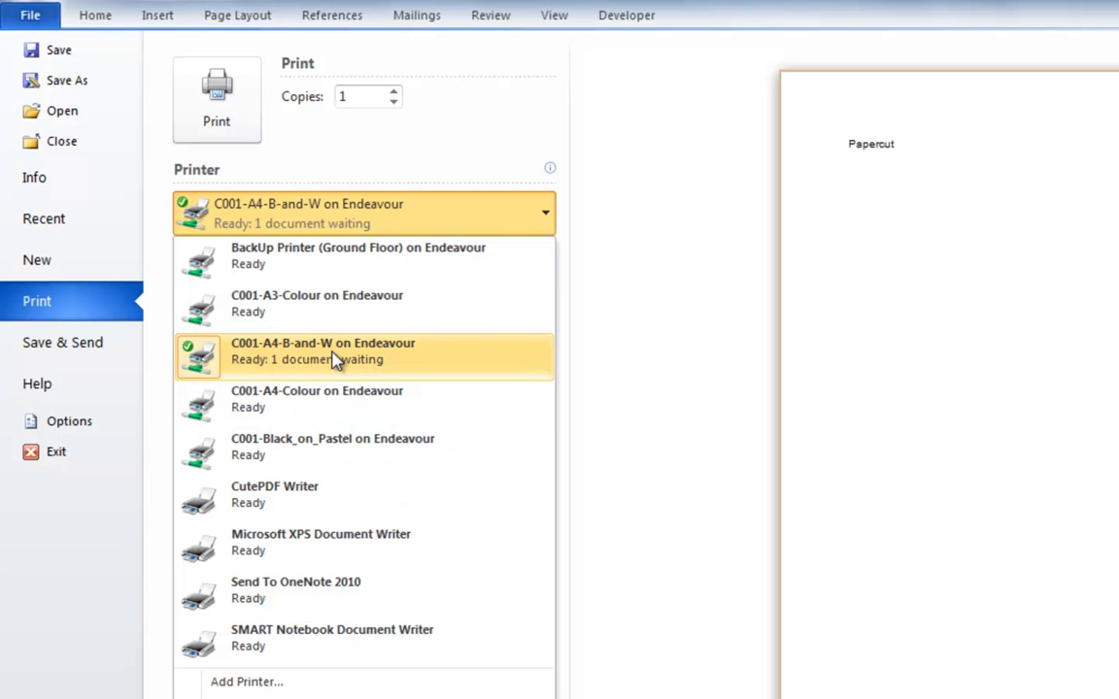
pyautogui.moveTo(245, 358)
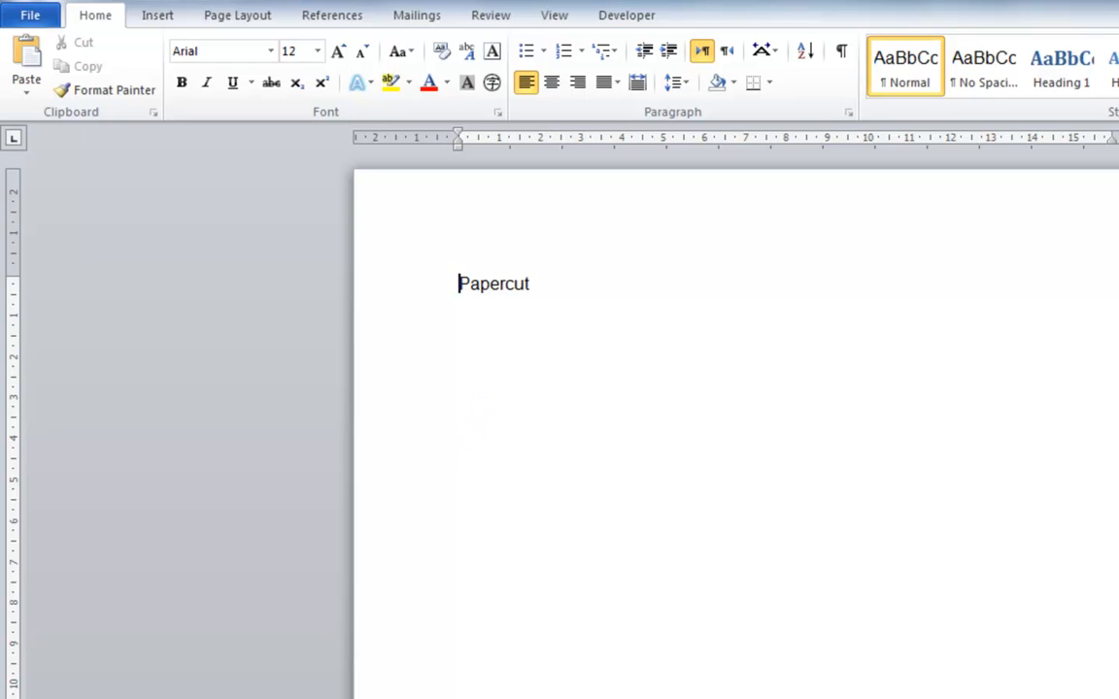
pyautogui.moveTo(109, 684)
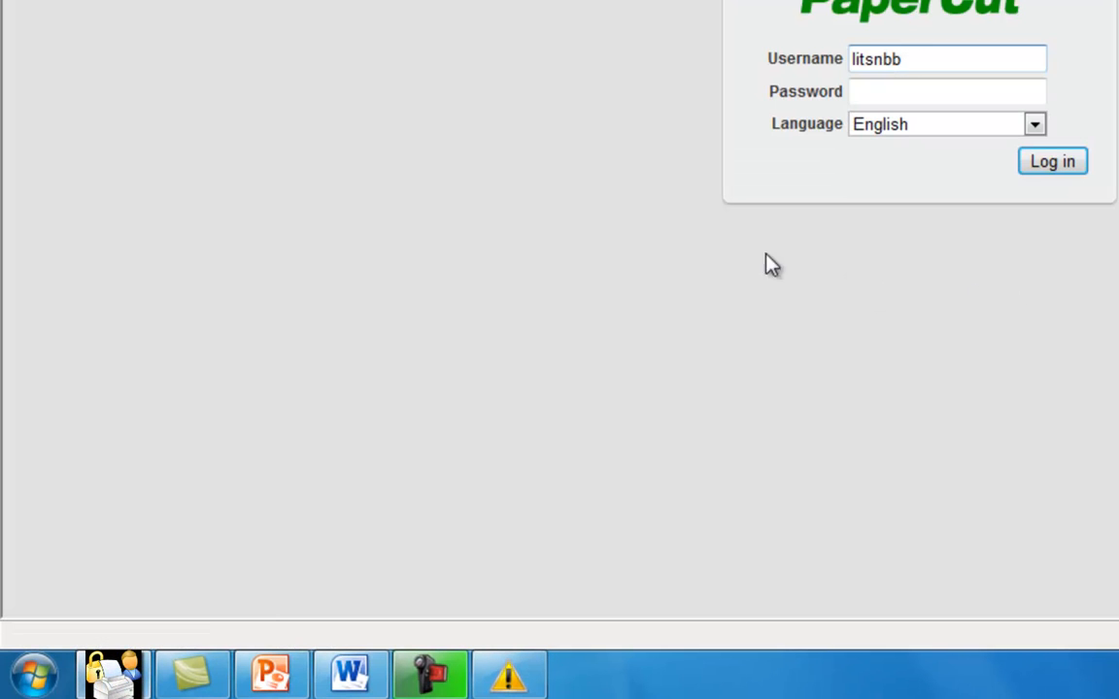
# - Log in to the PaperCut web interface with the username and password
pyautogui.click(946, 58)
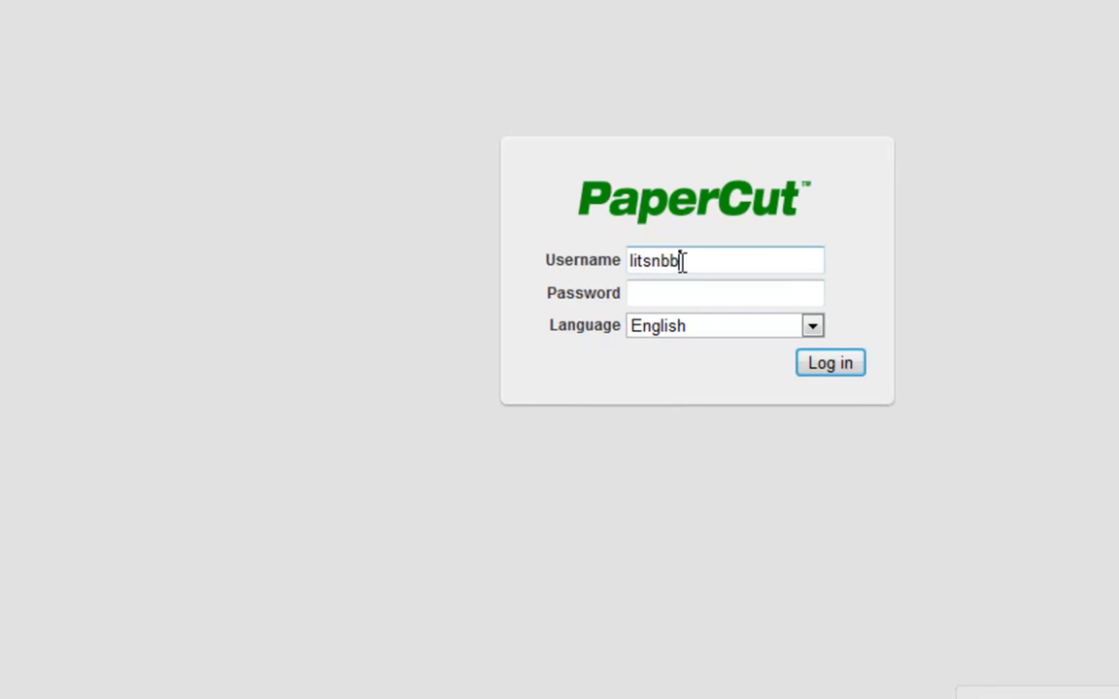
pyautogui.click(725, 291)
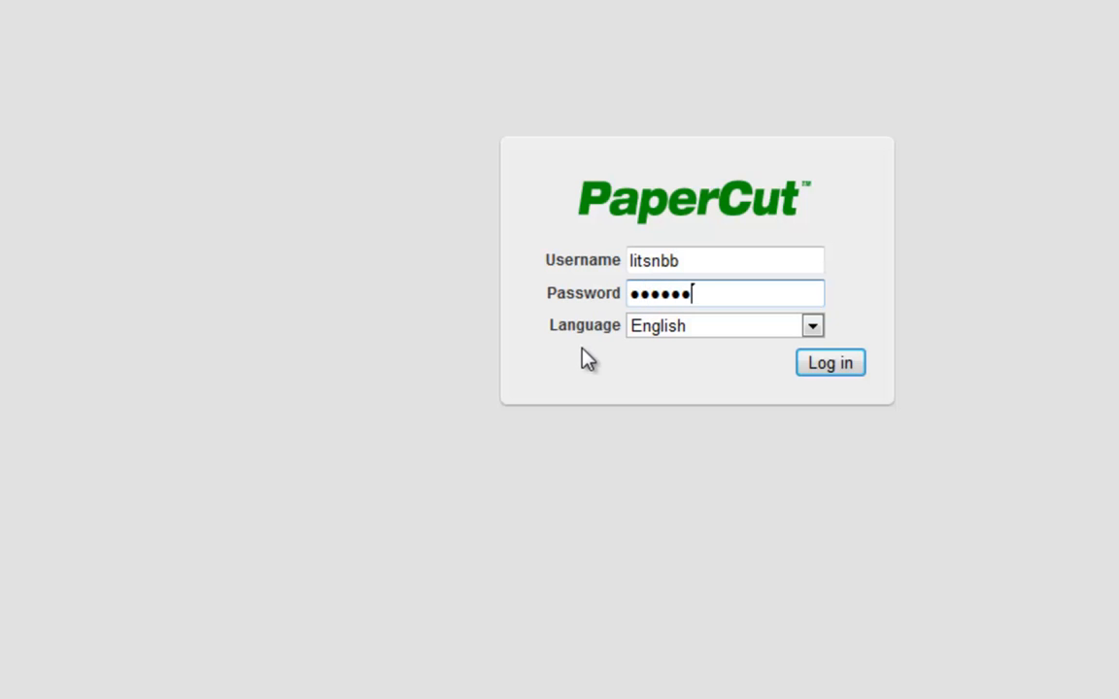
pyautogui.write('•••')
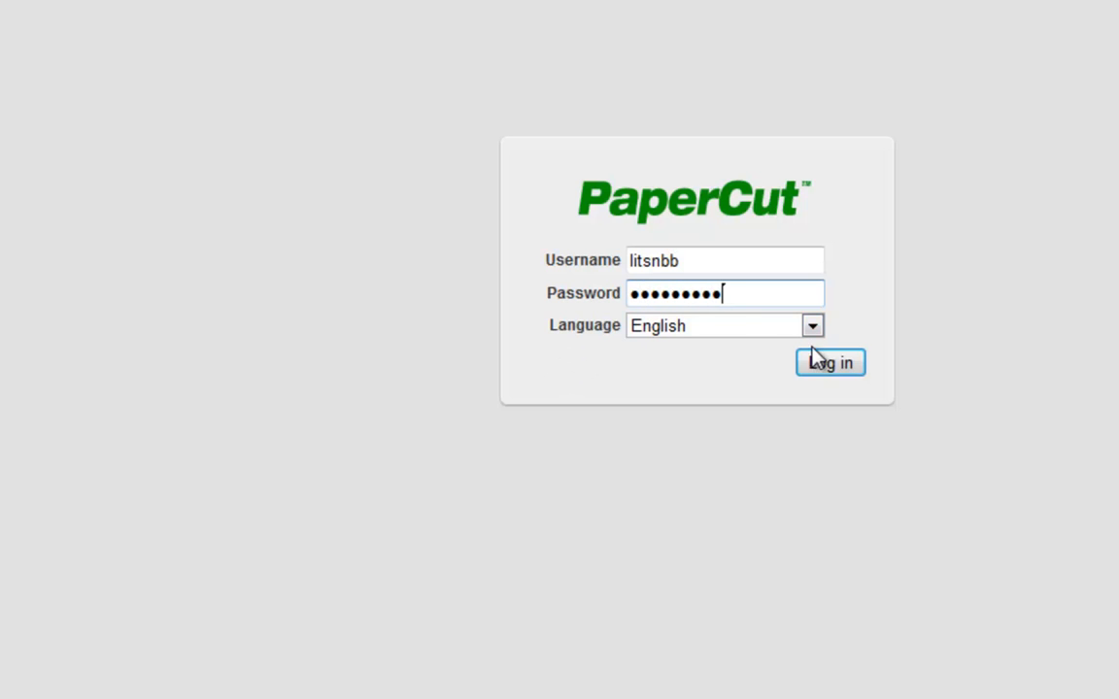
pyautogui.click(829, 363)
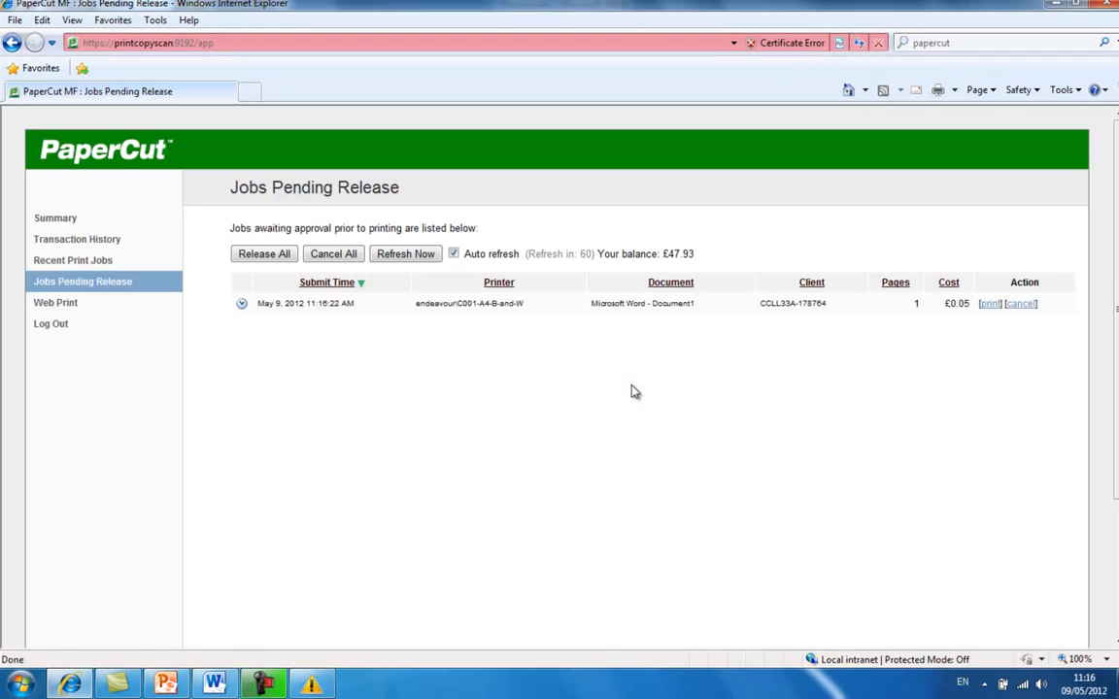
pyautogui.moveTo(552, 334)
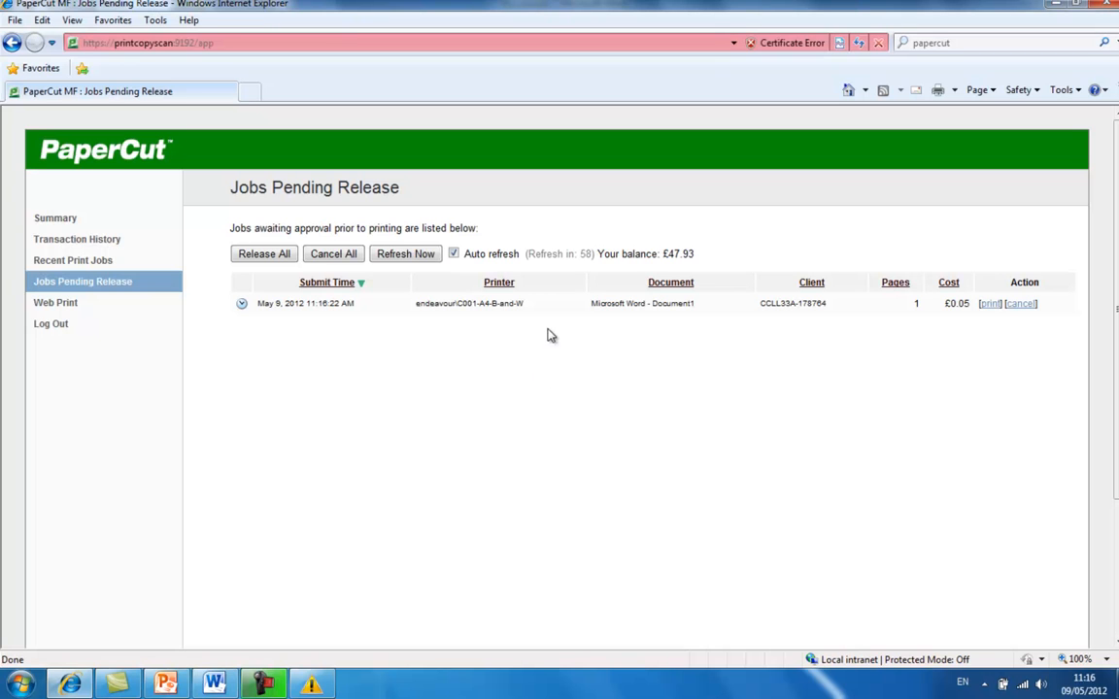
pyautogui.moveTo(132, 291)
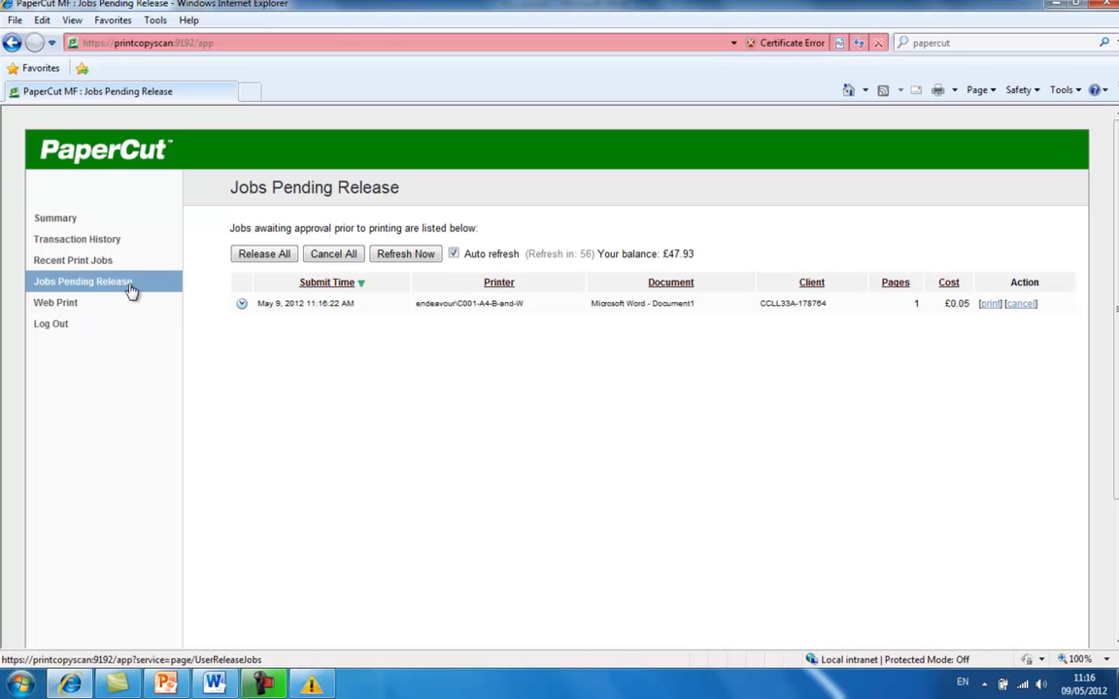
pyautogui.moveTo(707, 338)
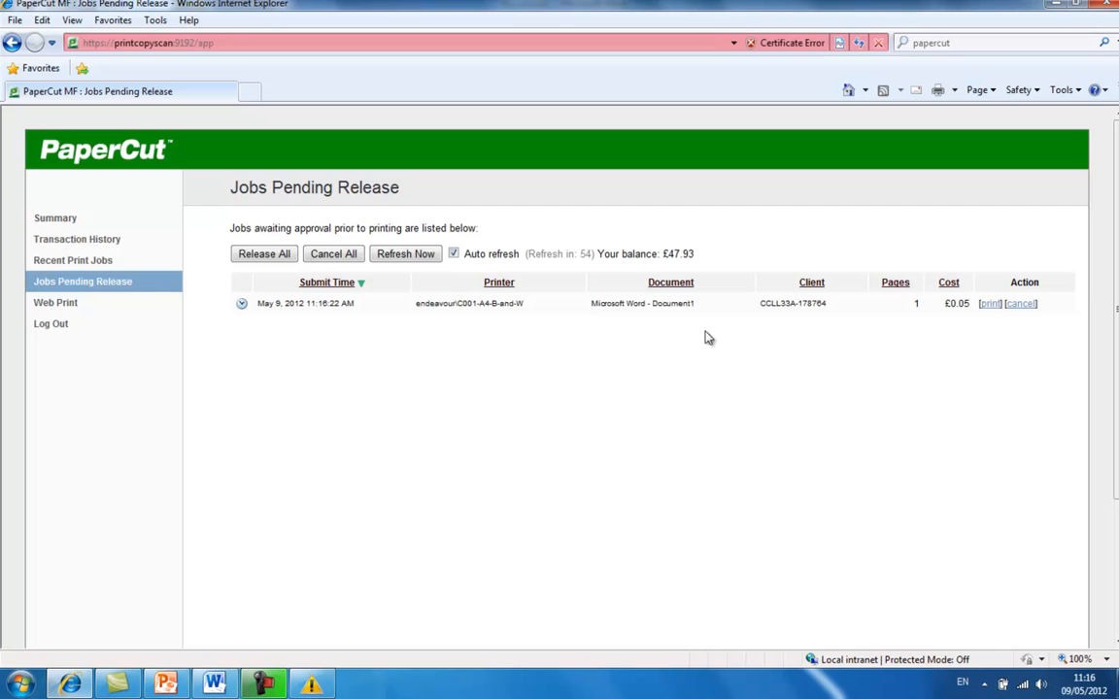
pyautogui.moveTo(955, 321)
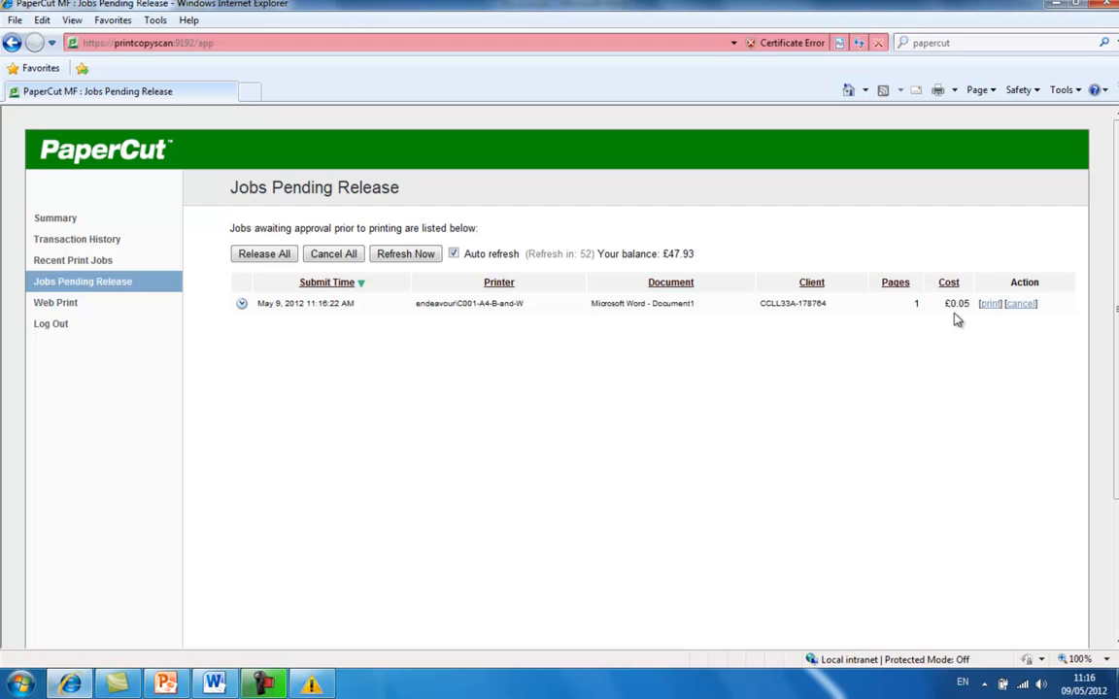
pyautogui.moveTo(1015, 330)
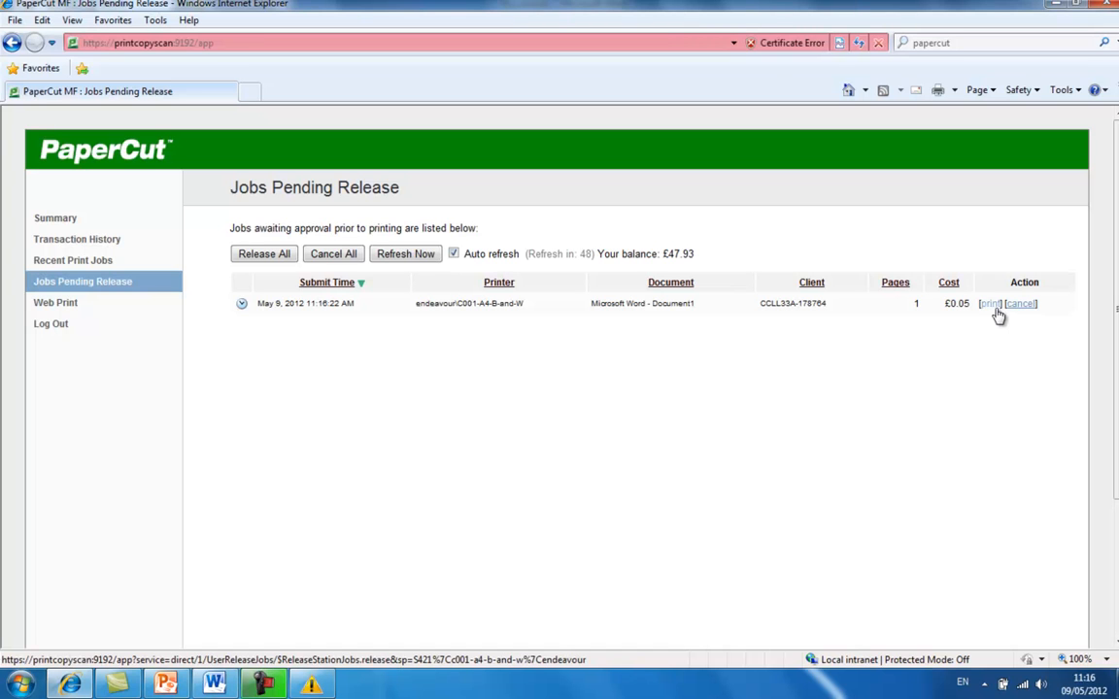
# - Release the pending Word job from Jobs Pending Release so it queues for printing
pyautogui.click(991, 303)
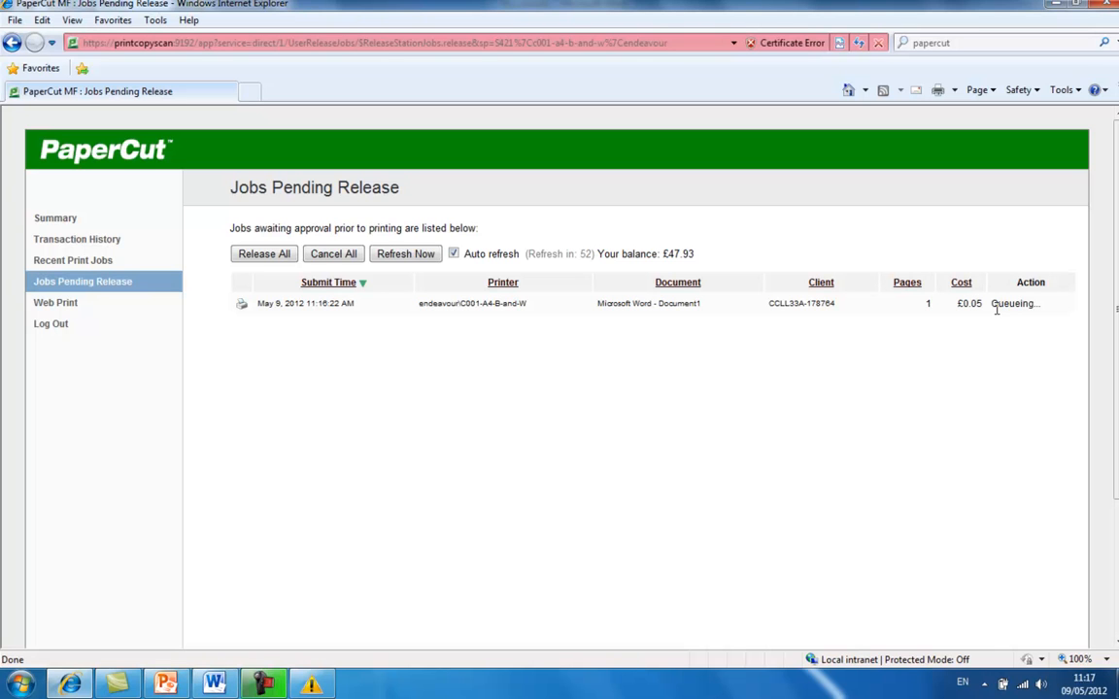
pyautogui.click(264, 253)
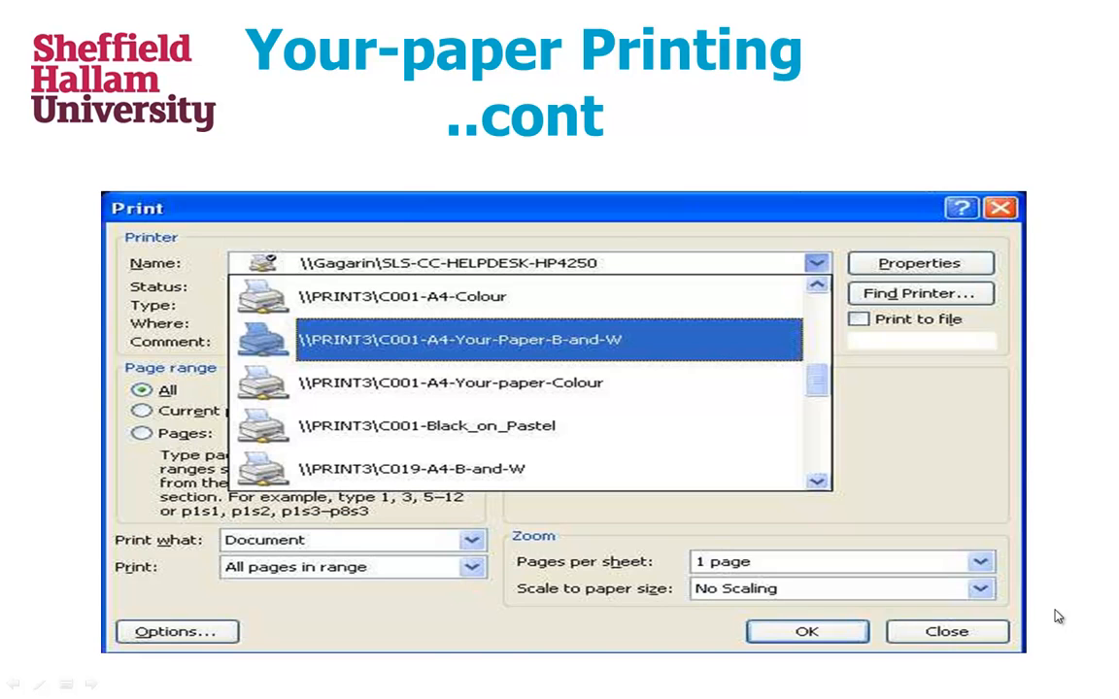
pyautogui.moveTo(323, 282)
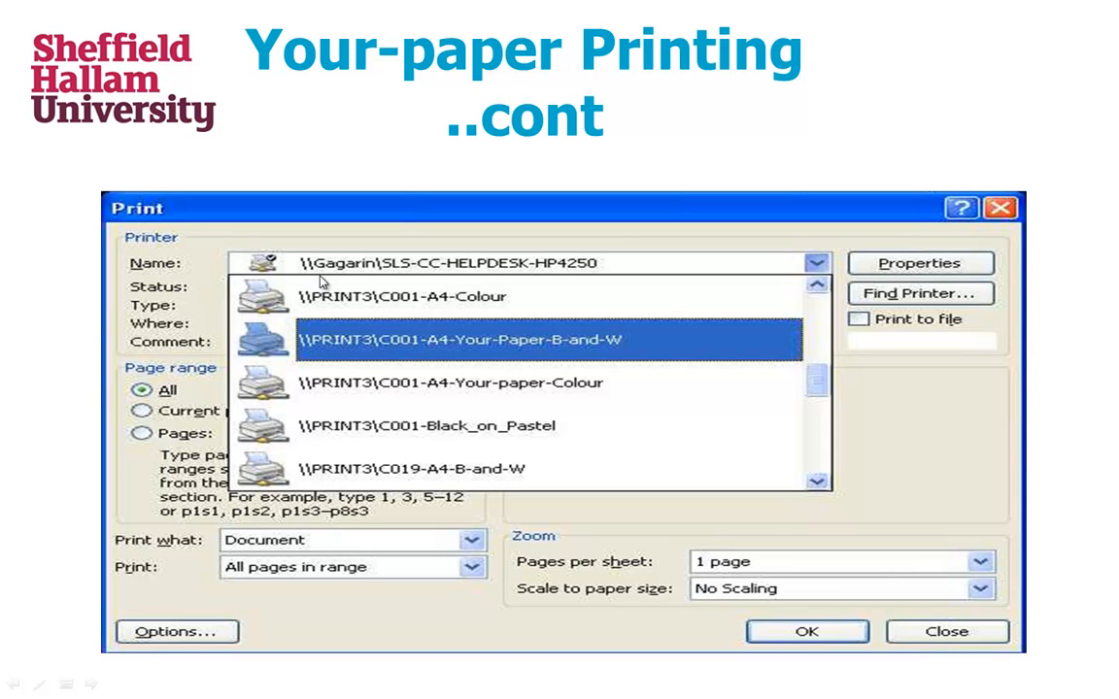
pyautogui.moveTo(637, 356)
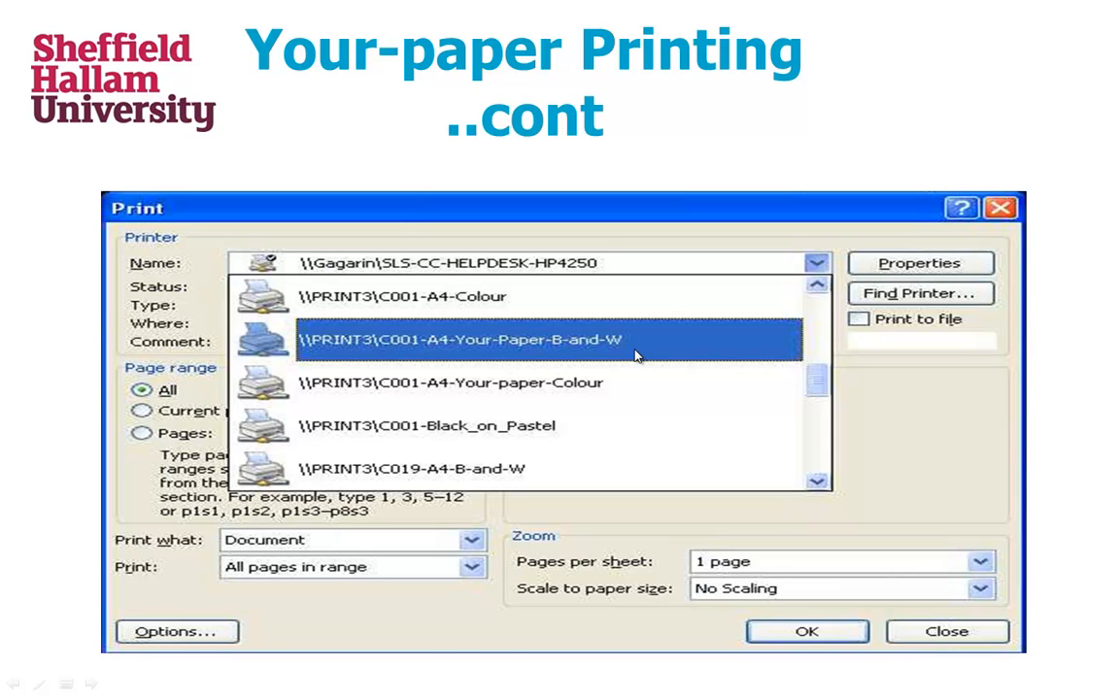
pyautogui.moveTo(412, 354)
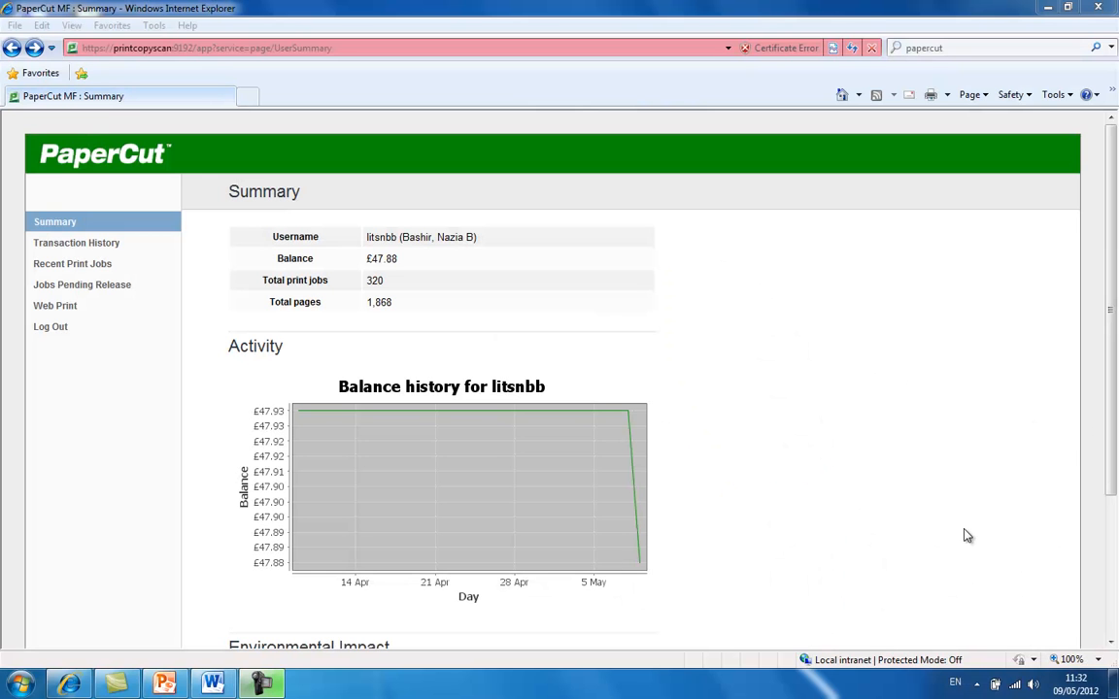
pyautogui.moveTo(54, 305)
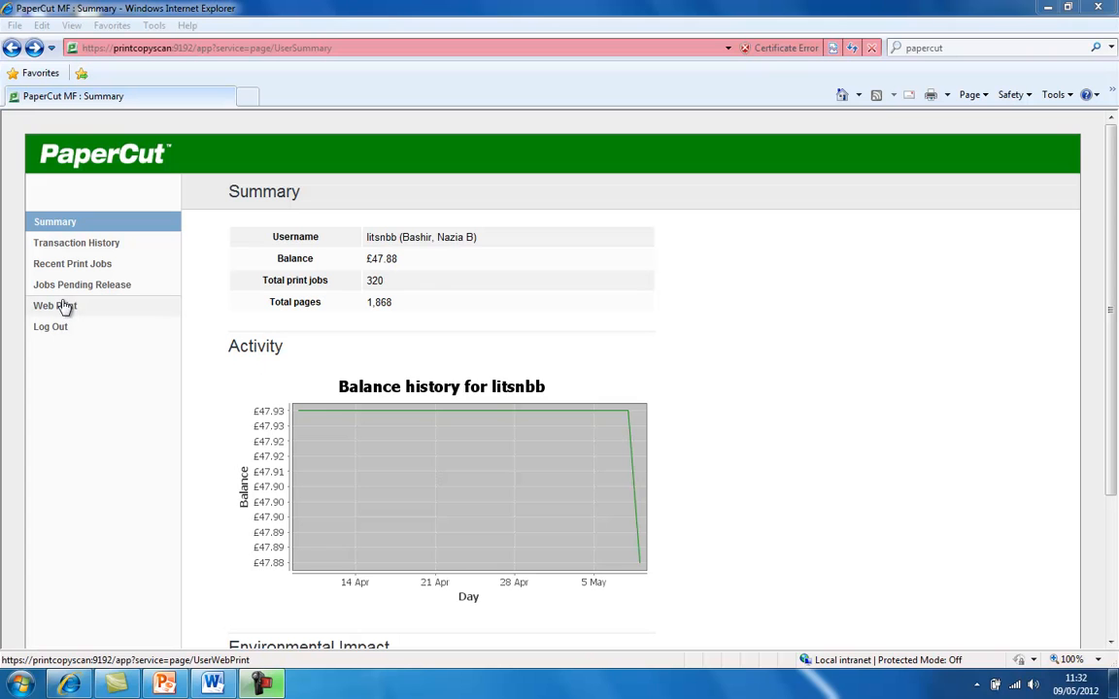
# - Begin submitting a new Web Print job, reaching the printer selection list
pyautogui.click(54, 307)
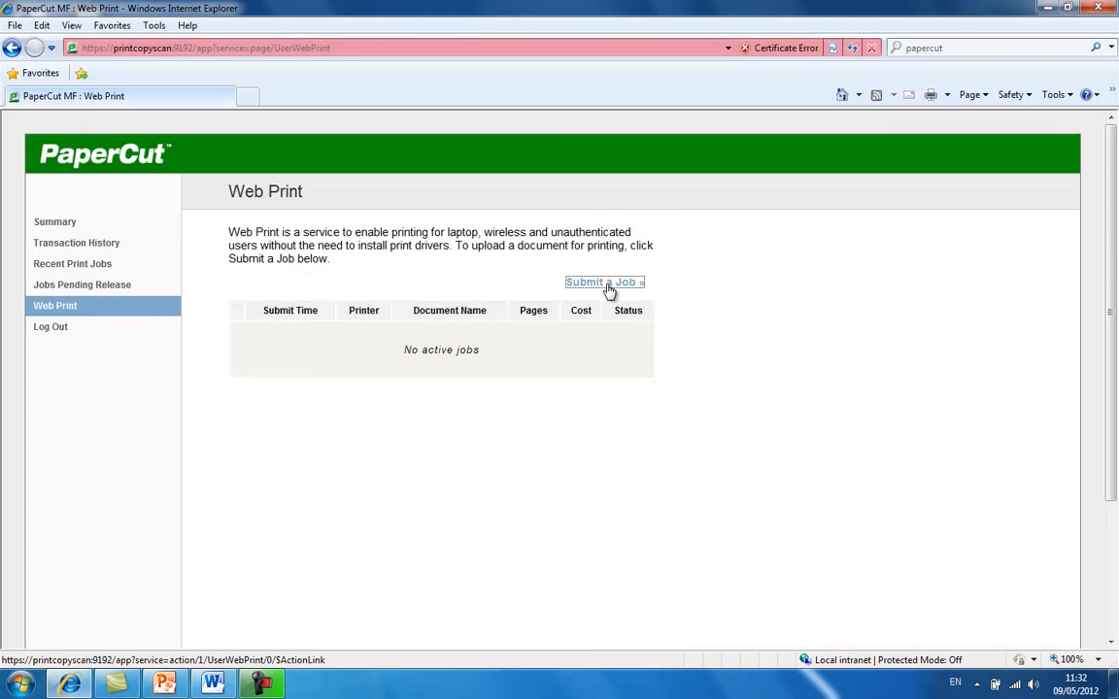
pyautogui.click(602, 281)
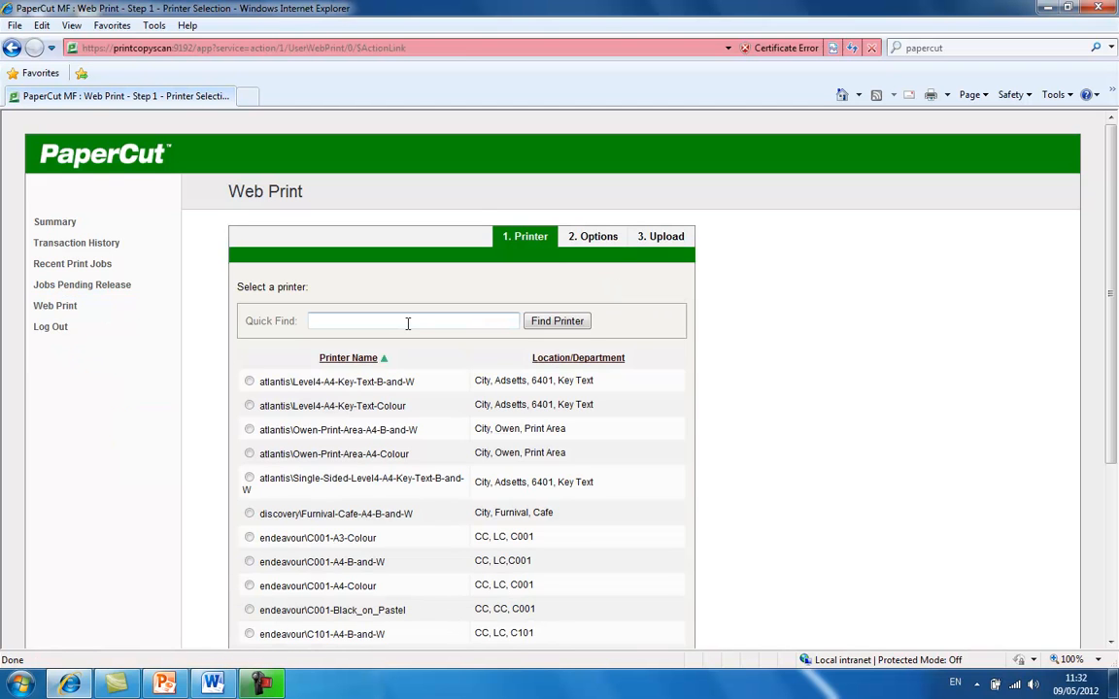
# - Choose endeavour\C001-A3-Colour and continue to Print Options and Account Selection
pyautogui.scroll(-3)
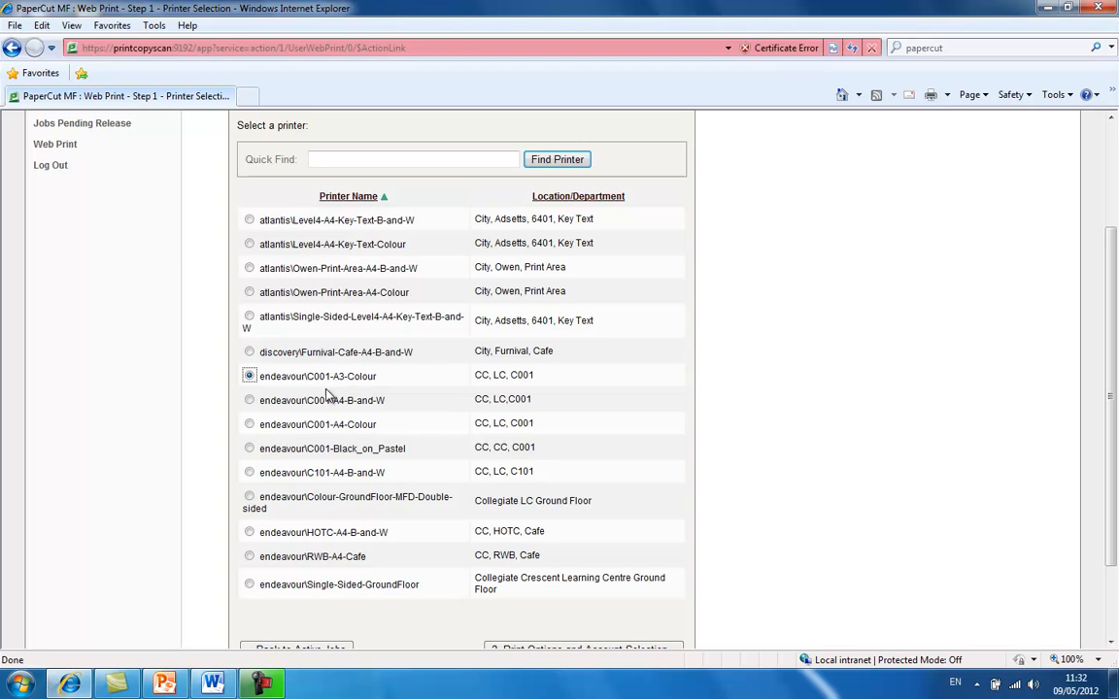
pyautogui.moveTo(323, 399)
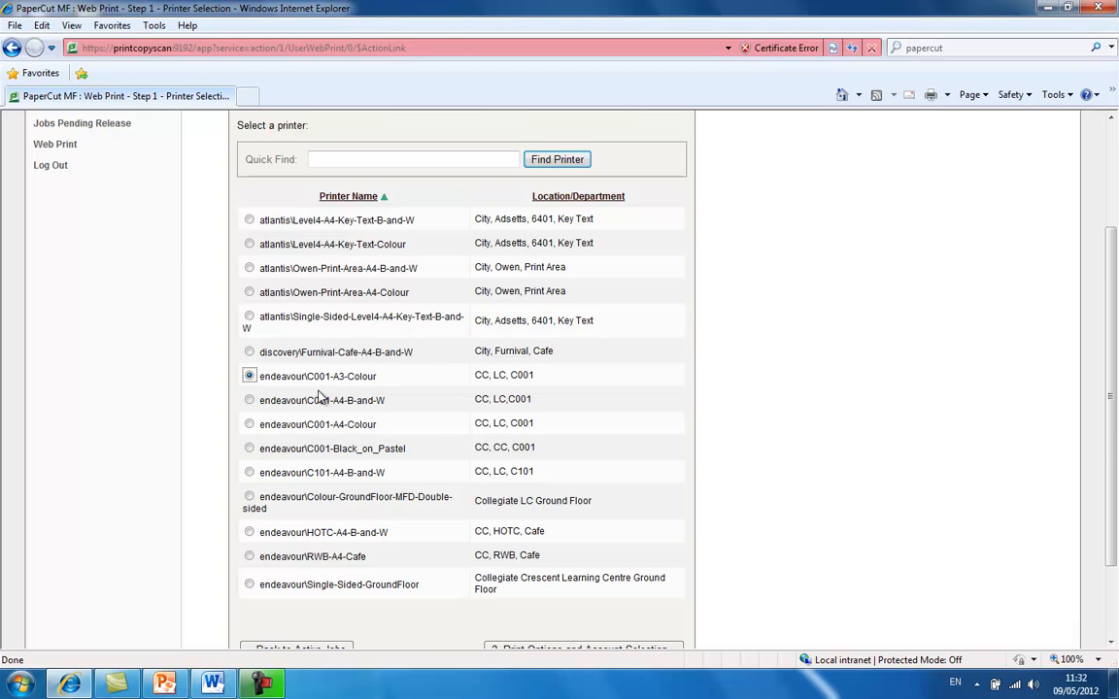
pyautogui.scroll(-3)
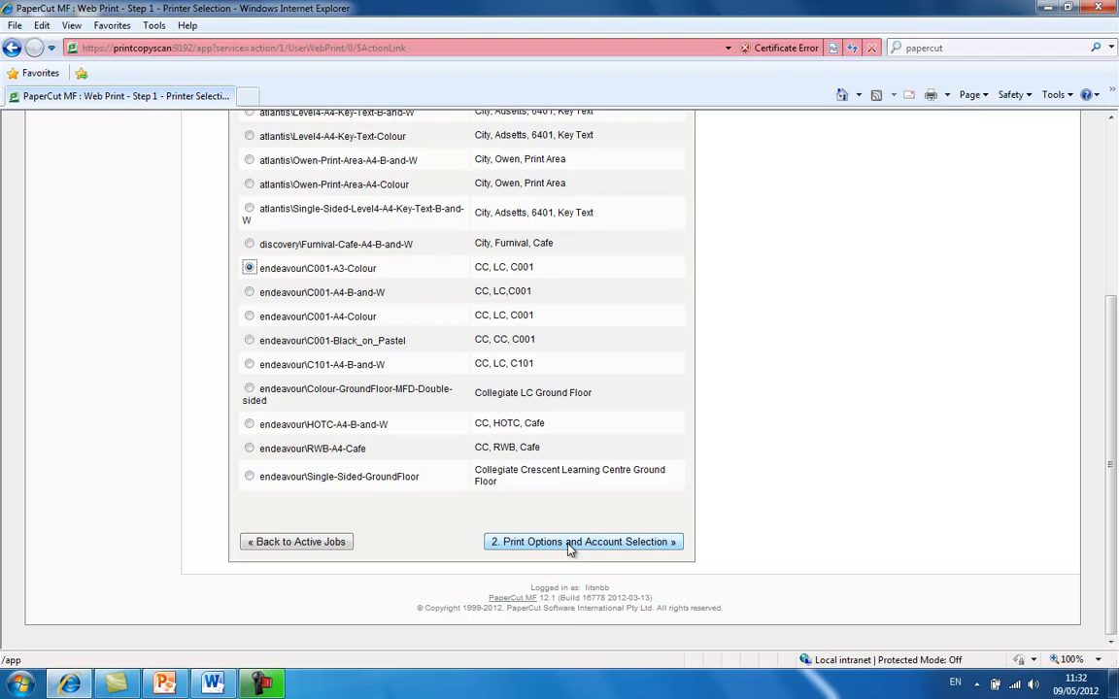
pyautogui.click(582, 542)
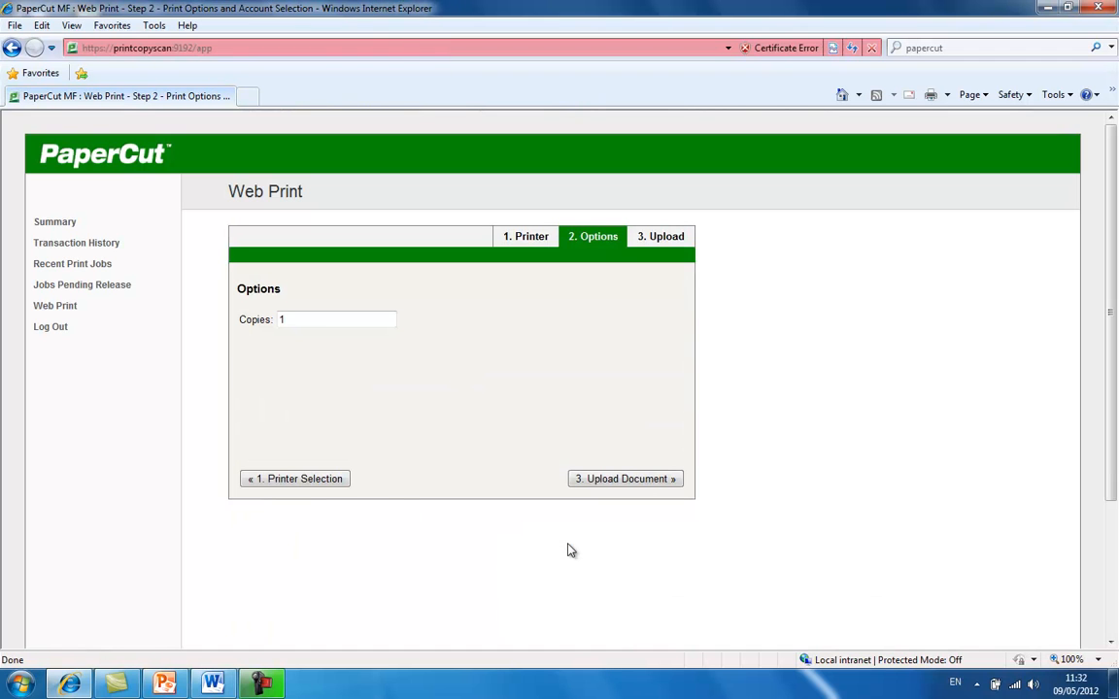
# - Keep Copies at 1 and advance to the Upload Document step
pyautogui.click(336, 319)
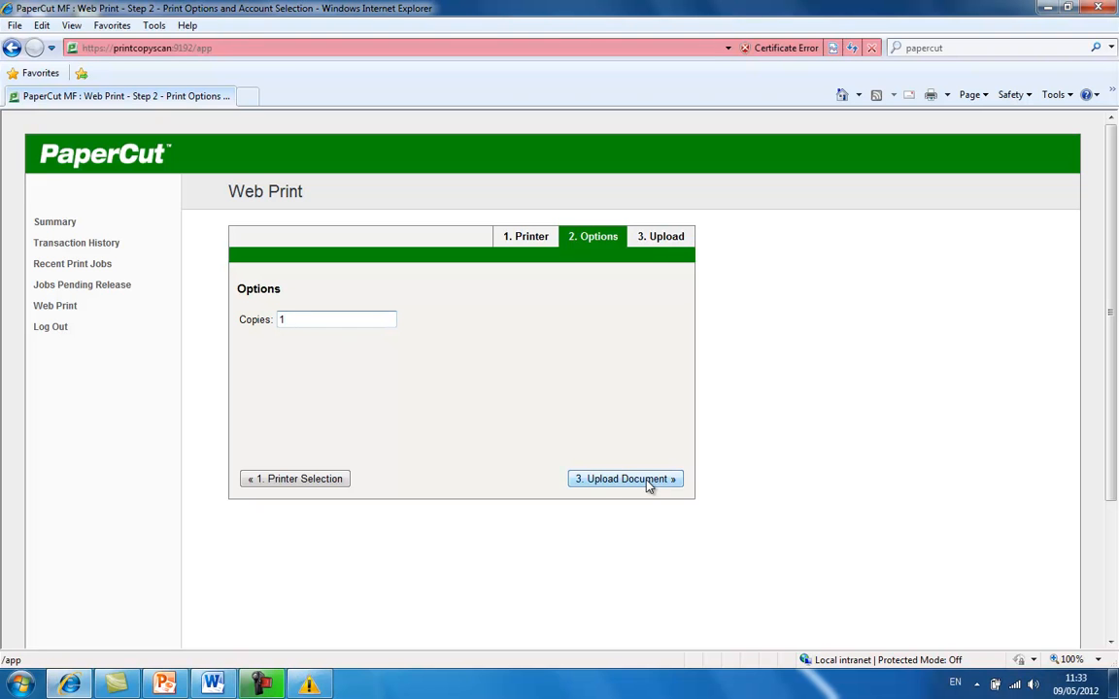
pyautogui.click(626, 478)
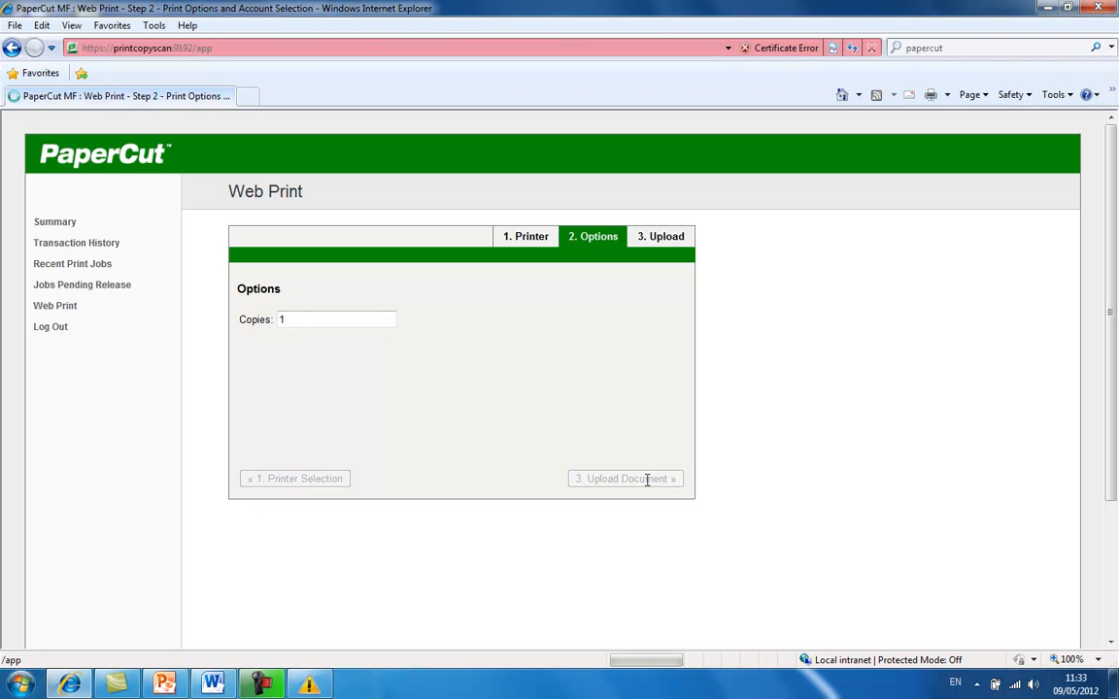
pyautogui.click(626, 478)
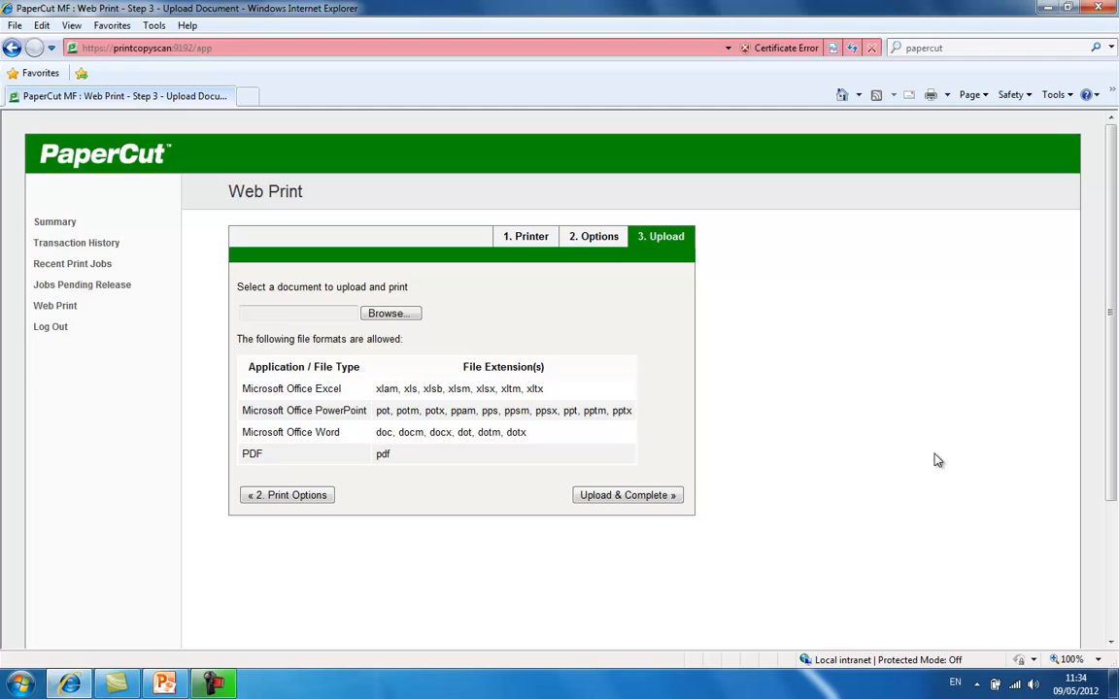
pyautogui.moveTo(774, 429)
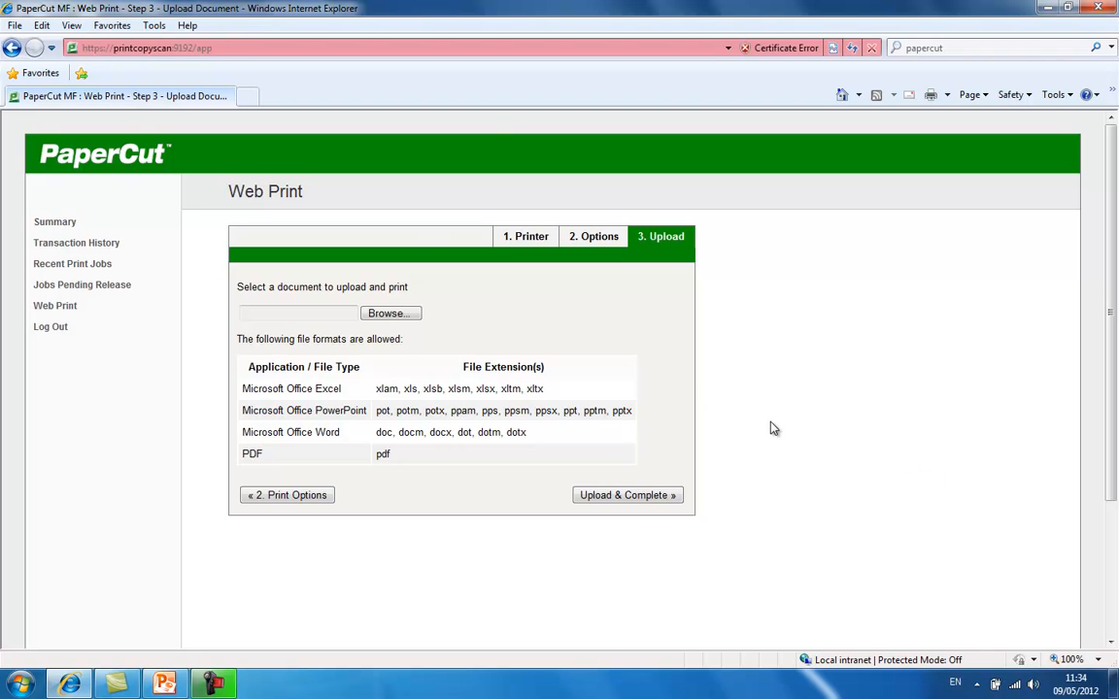
# - Select the Papercut document from the Desktop and upload it to complete the job
pyautogui.click(391, 313)
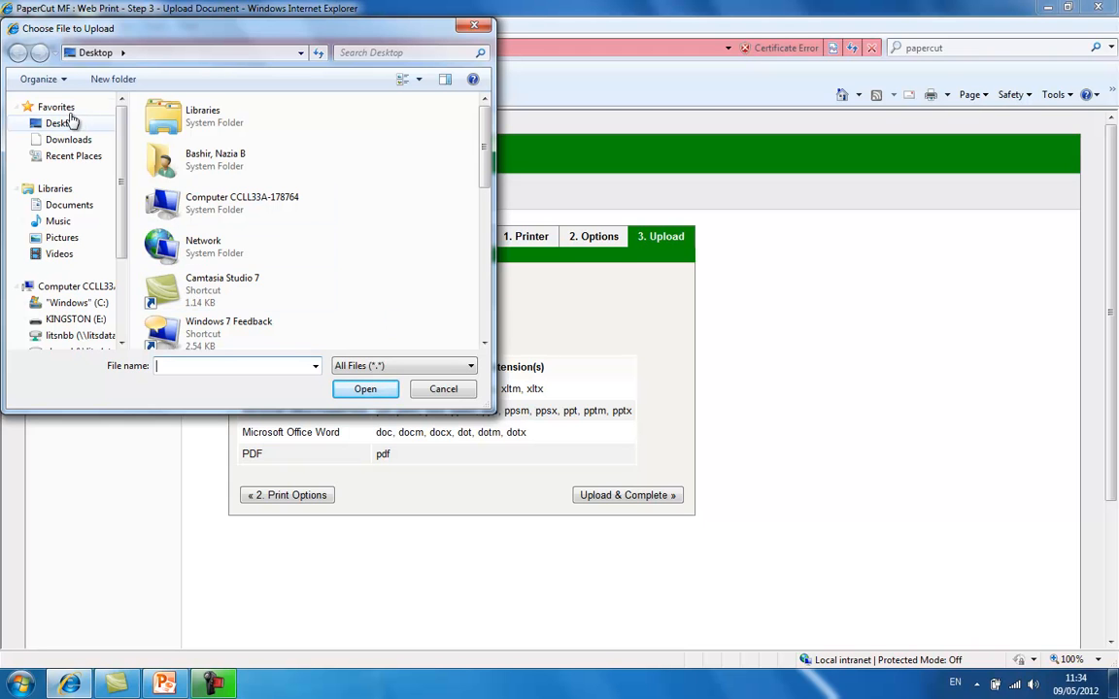
pyautogui.scroll(-3)
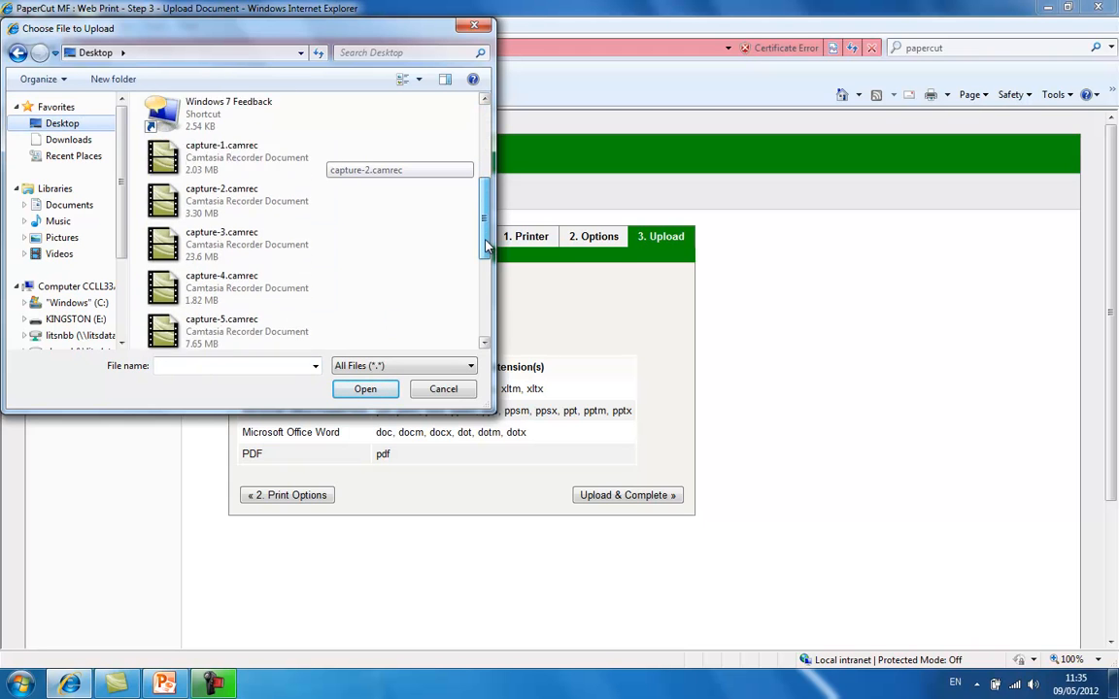
pyautogui.click(241, 283)
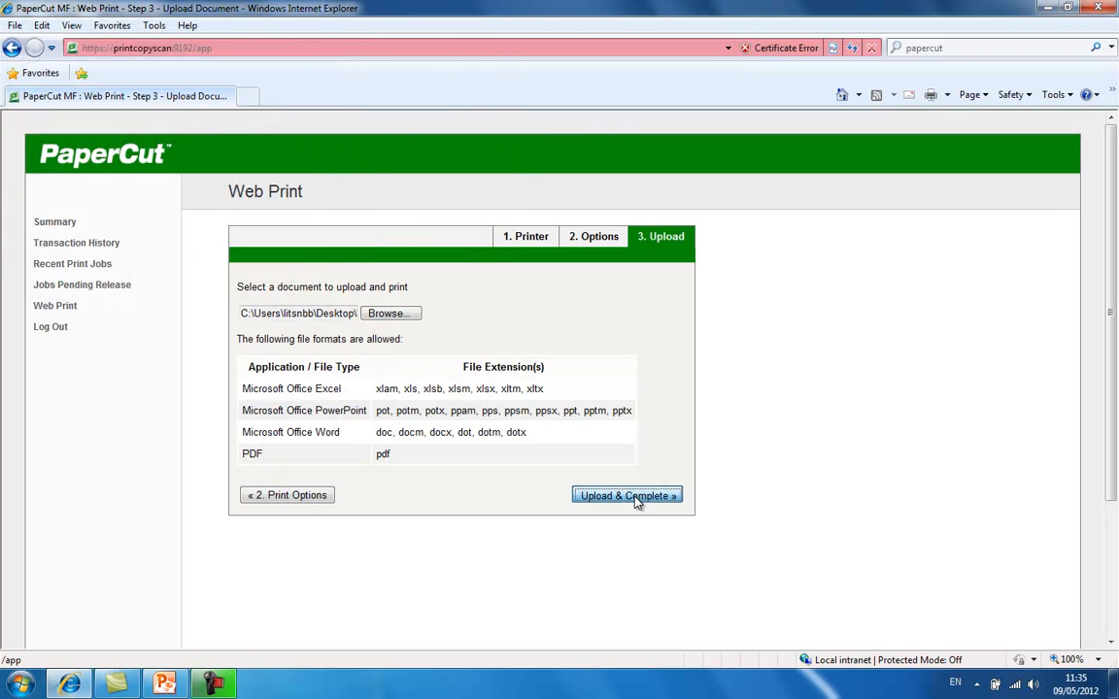
pyautogui.click(626, 495)
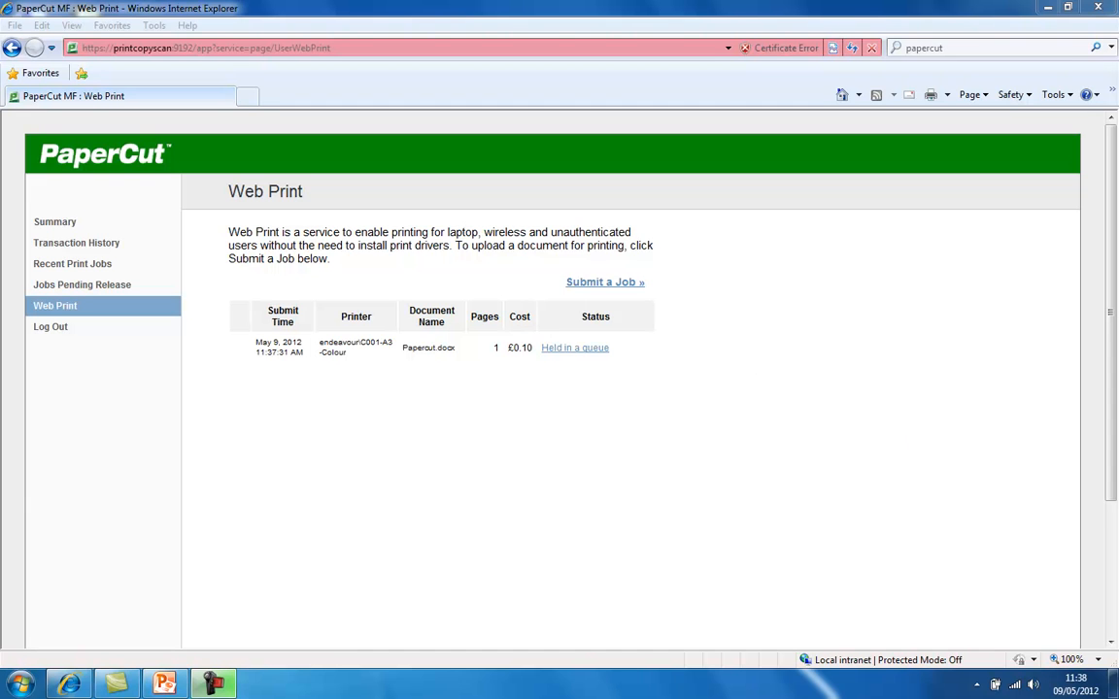
# - Release the held Papercut.docx job to endeavour\C001-A3-Colour from Jobs Pending Release
pyautogui.click(575, 348)
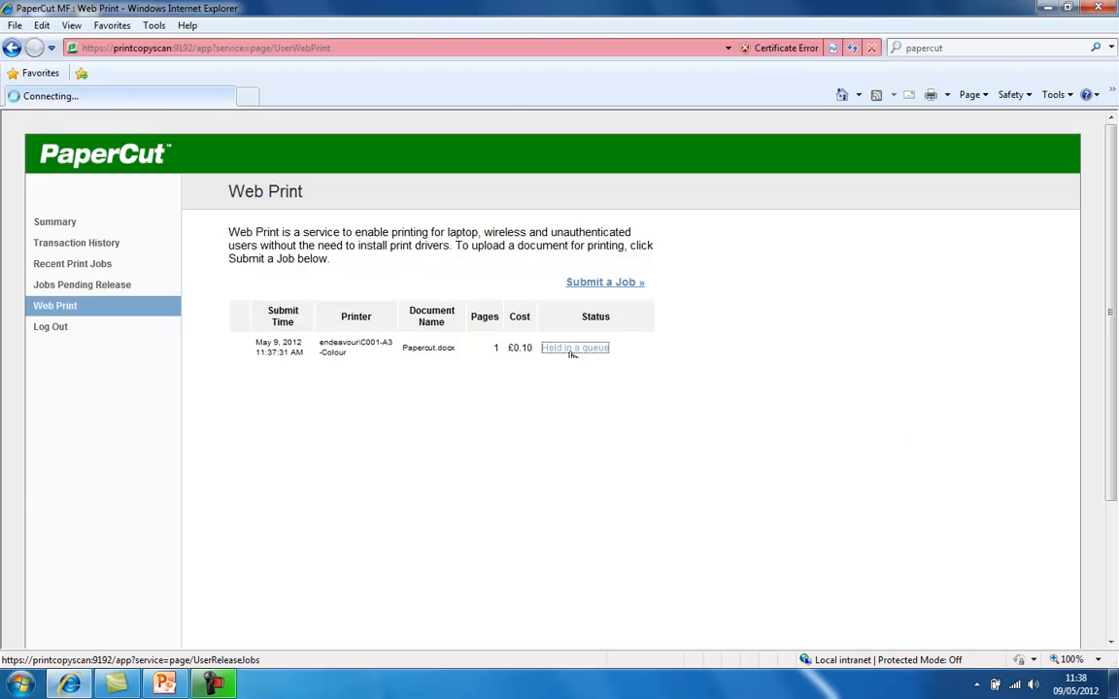
pyautogui.click(575, 348)
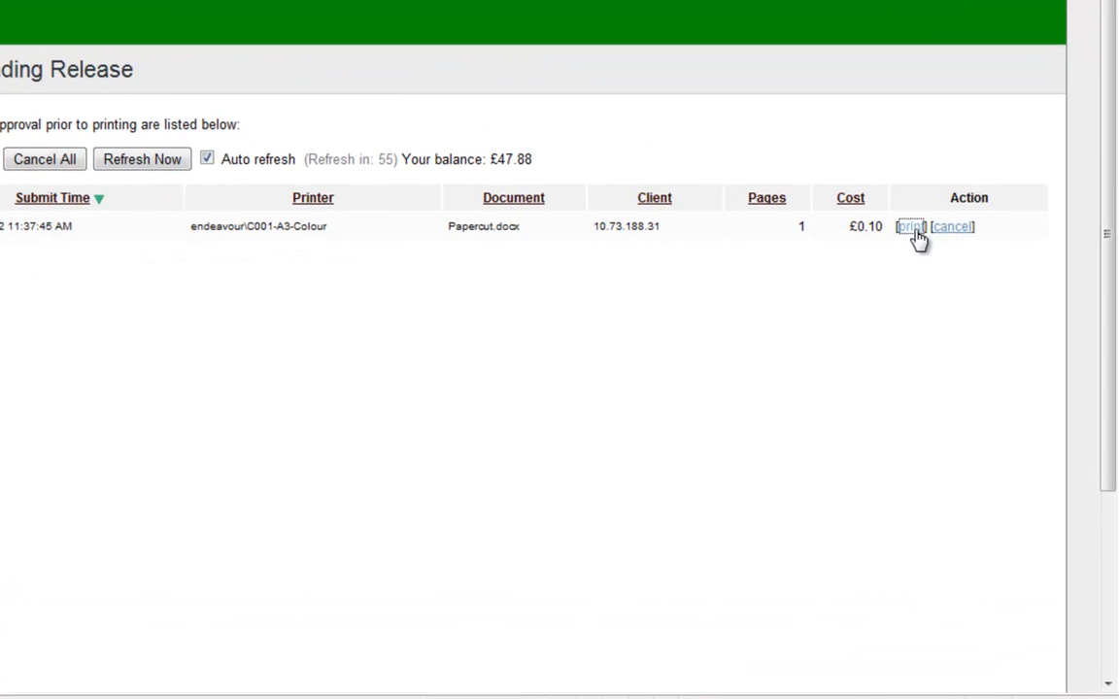
pyautogui.moveTo(886, 252)
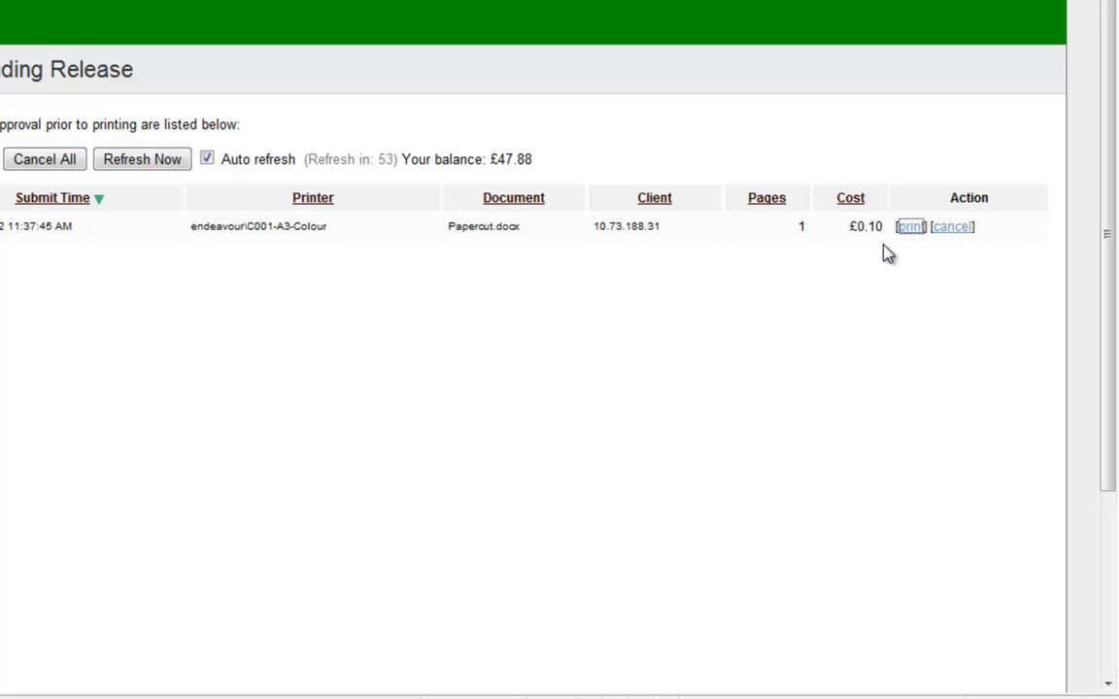